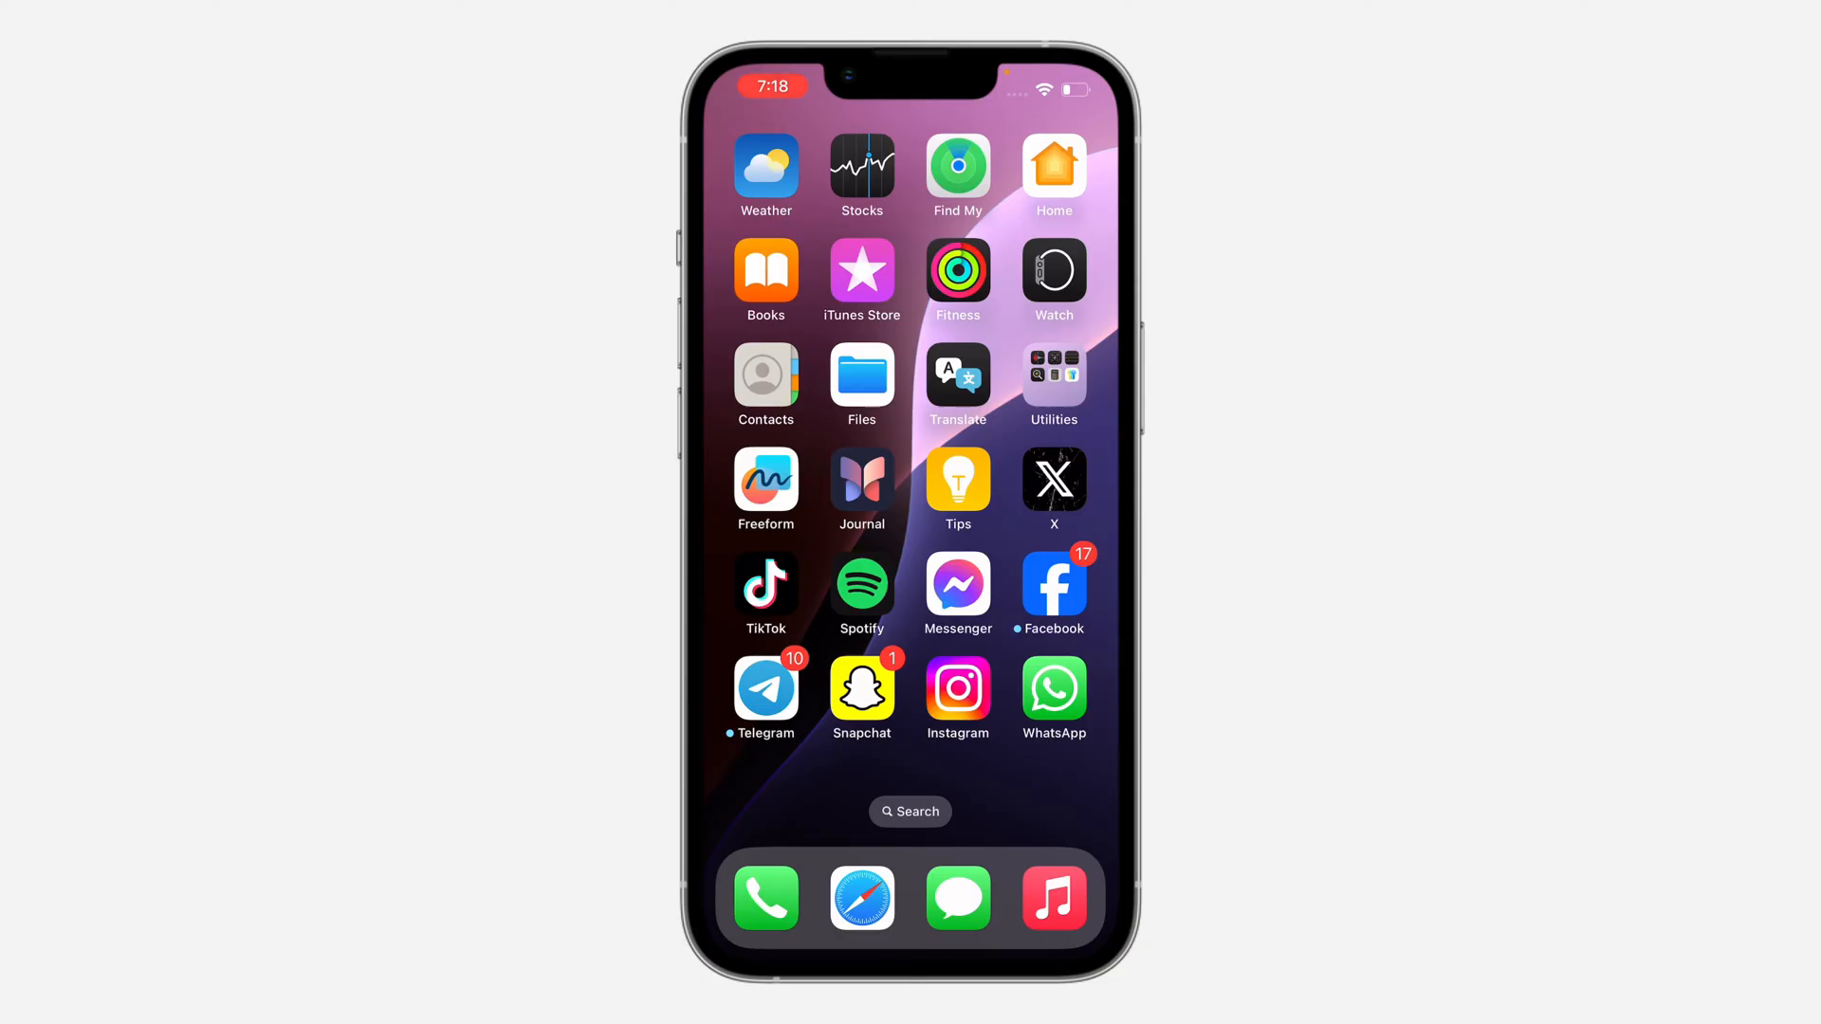
Step: Launch X from the home screen so the For you feed shows
{"action": "left_click", "coordinate": [1055, 480]}
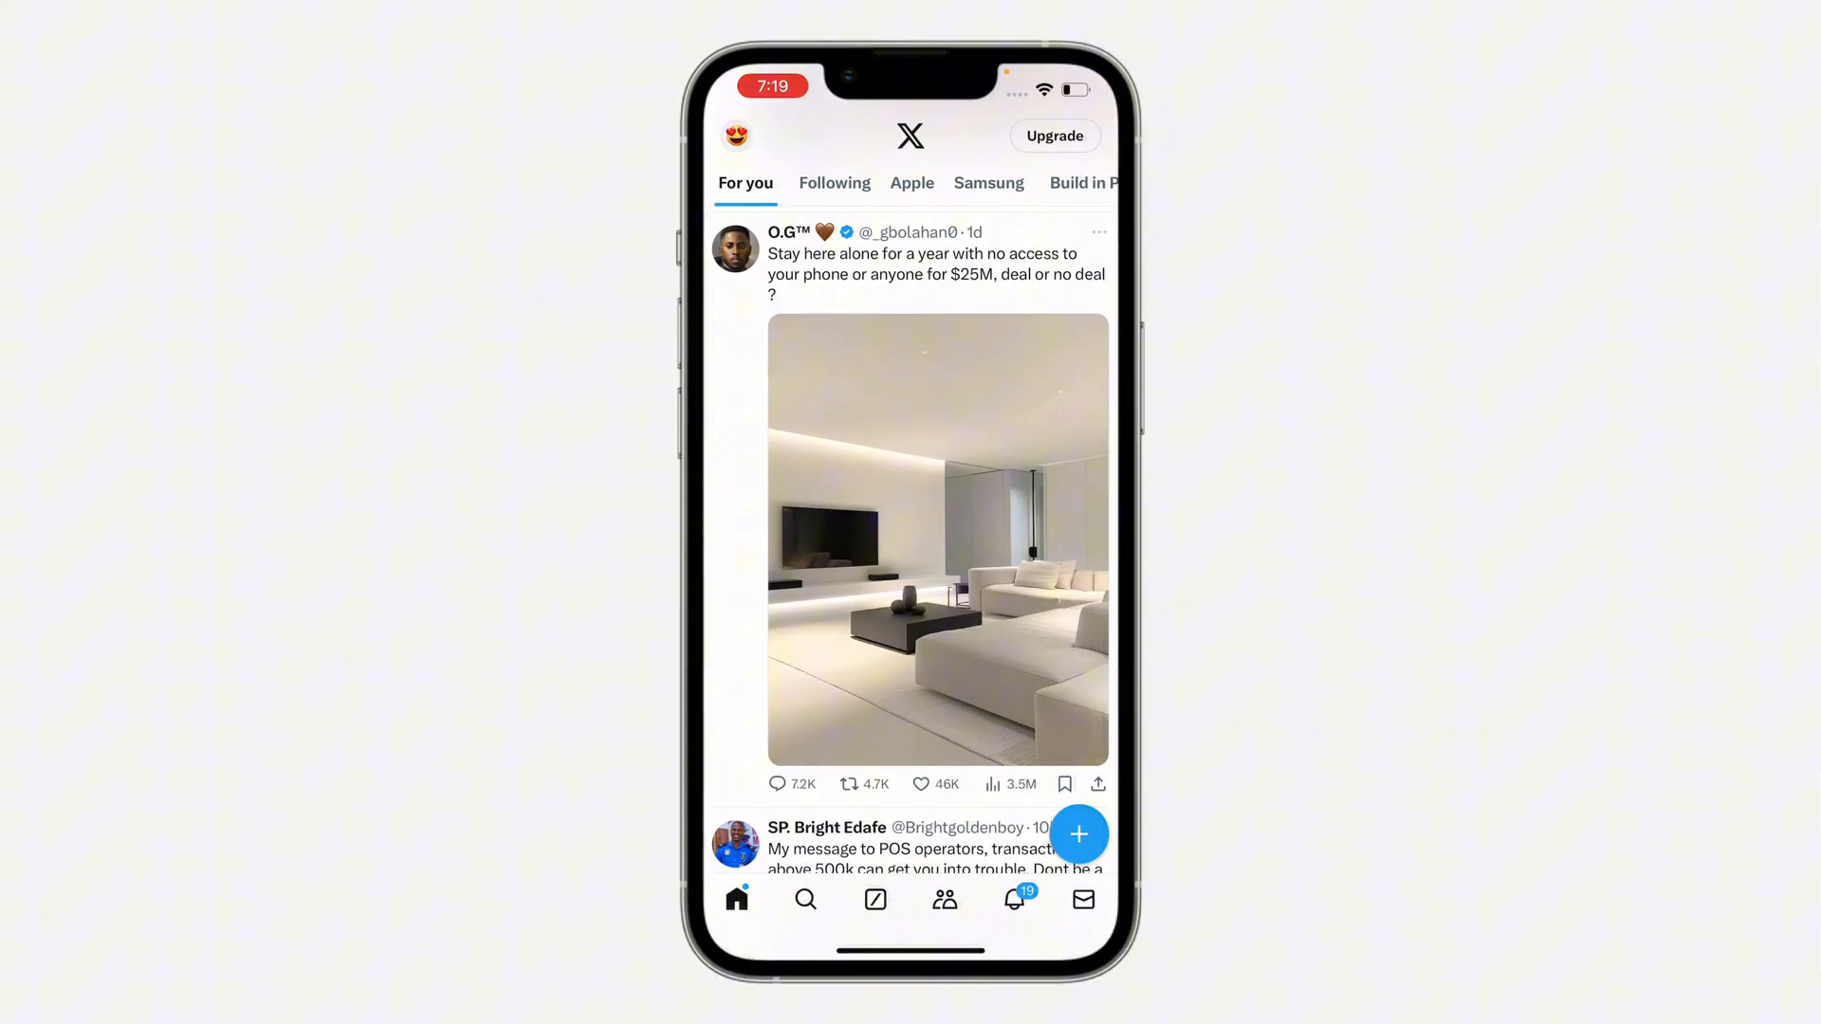
Step: Reach Settings and privacy via the side menu's Settings and Support section
{"action": "left_click", "coordinate": [736, 137]}
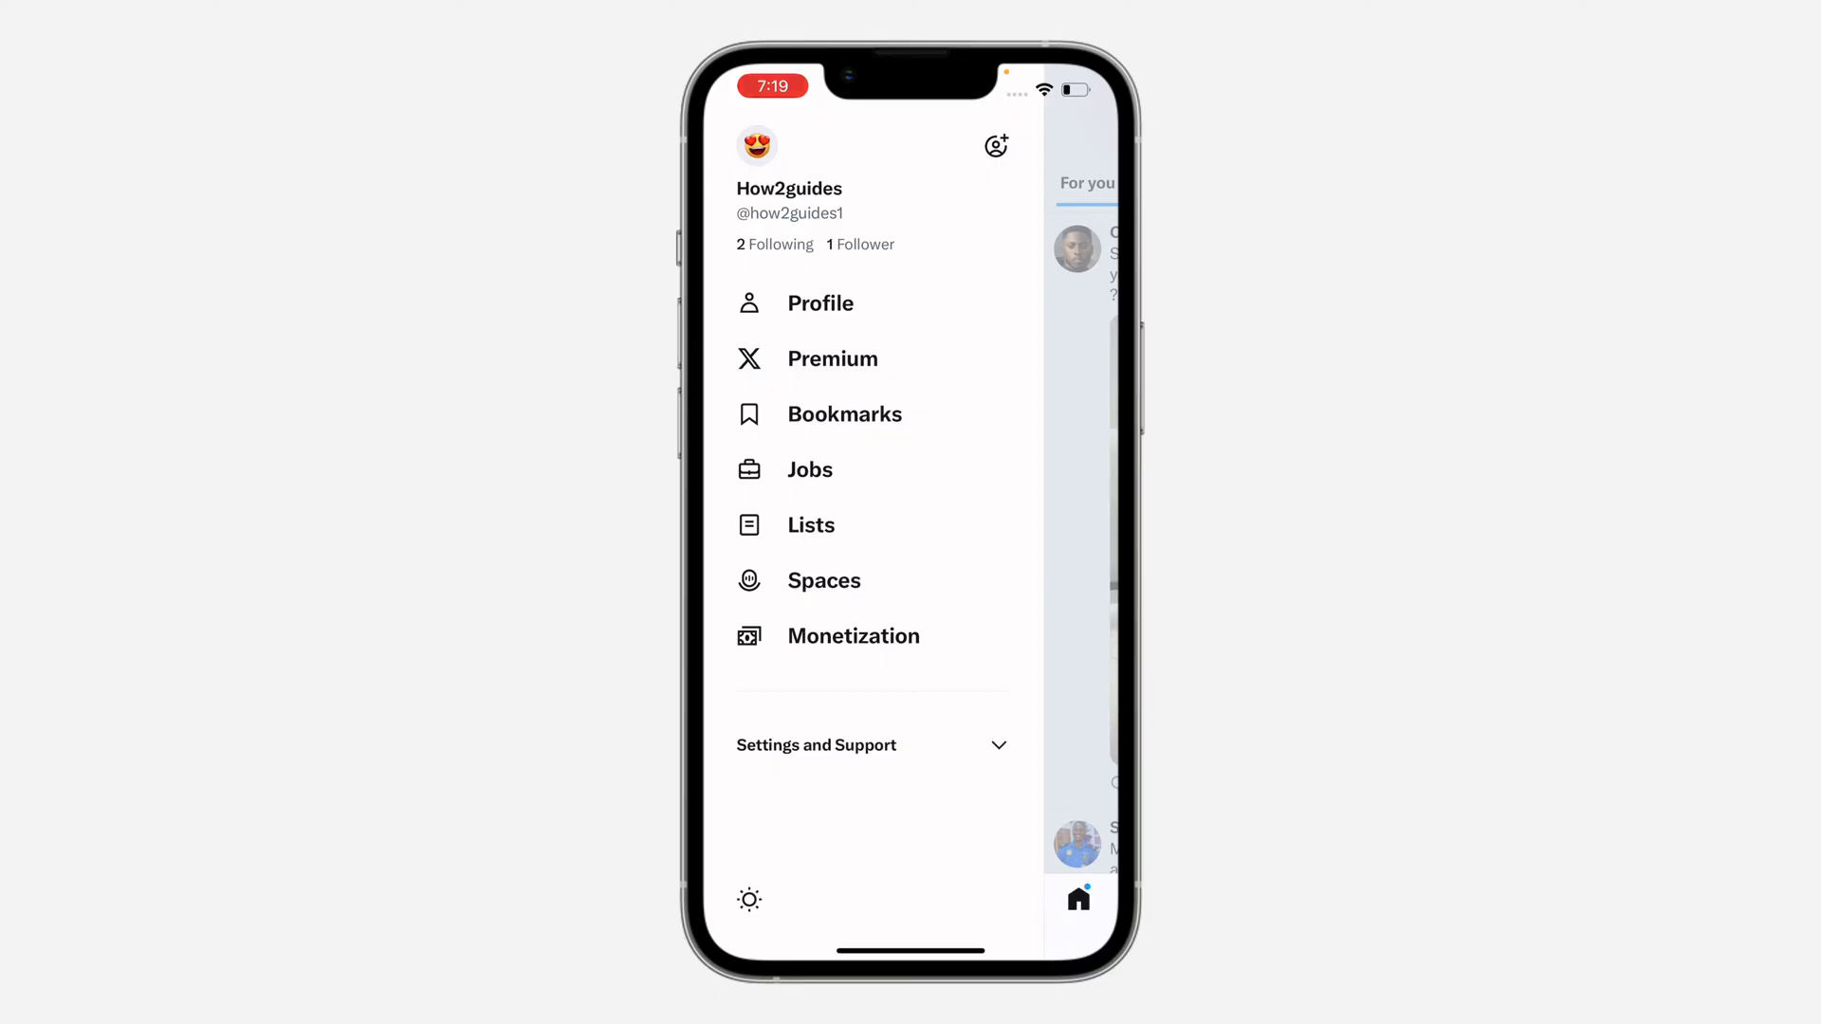
{"action": "left_click", "coordinate": [868, 744]}
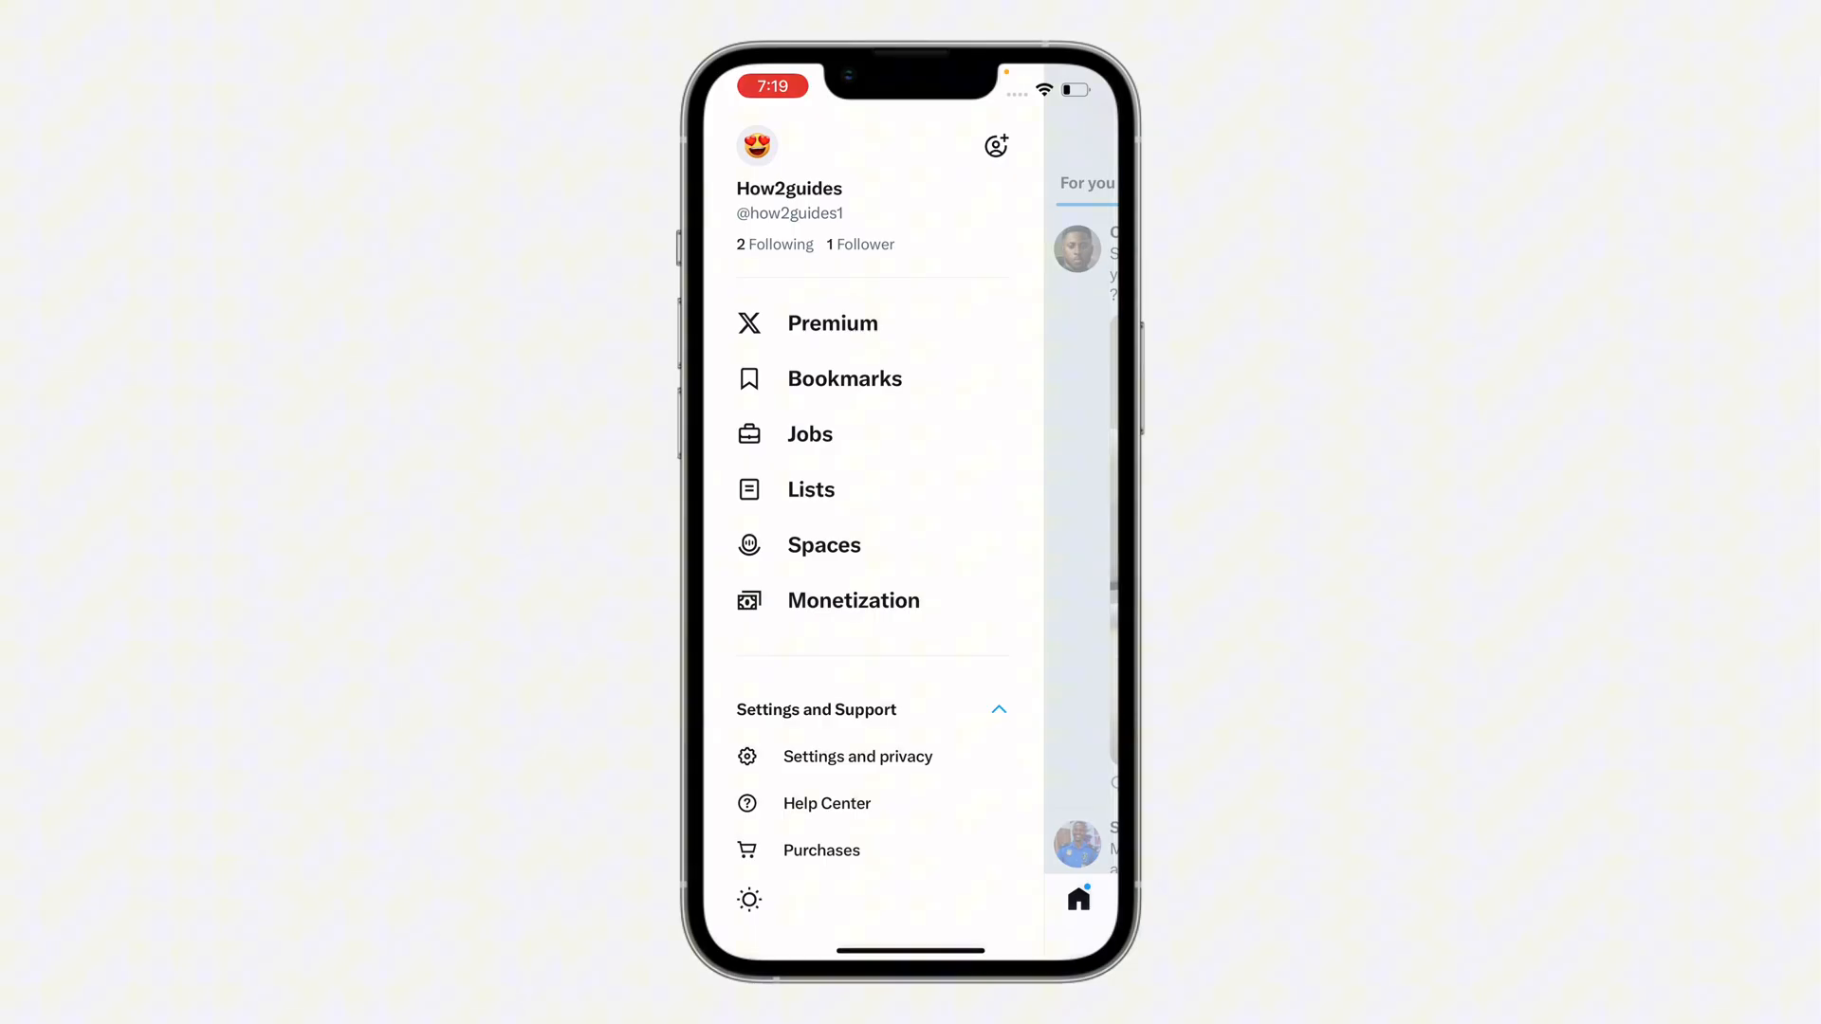
{"action": "left_click", "coordinate": [857, 755]}
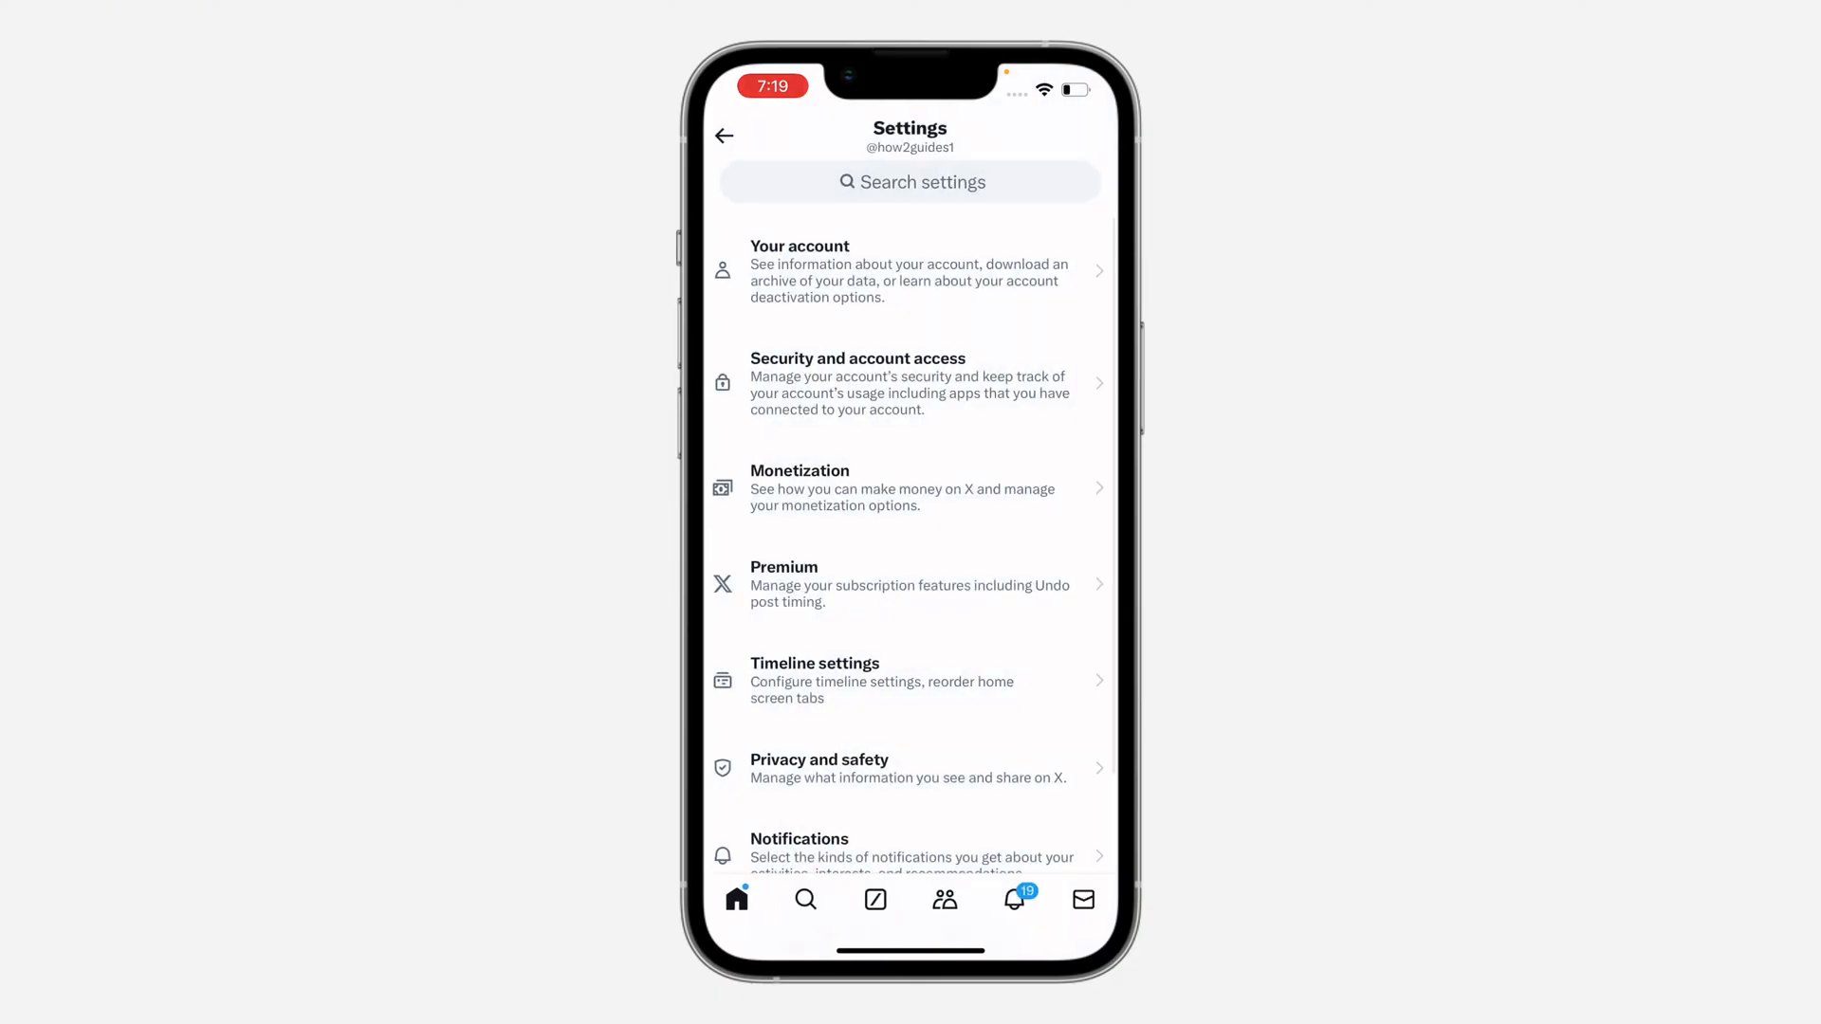
Step: Go into Accessibility, display, and languages to reach the Data usage page
{"action": "scroll", "scroll_direction": "down", "scroll_amount": 3}
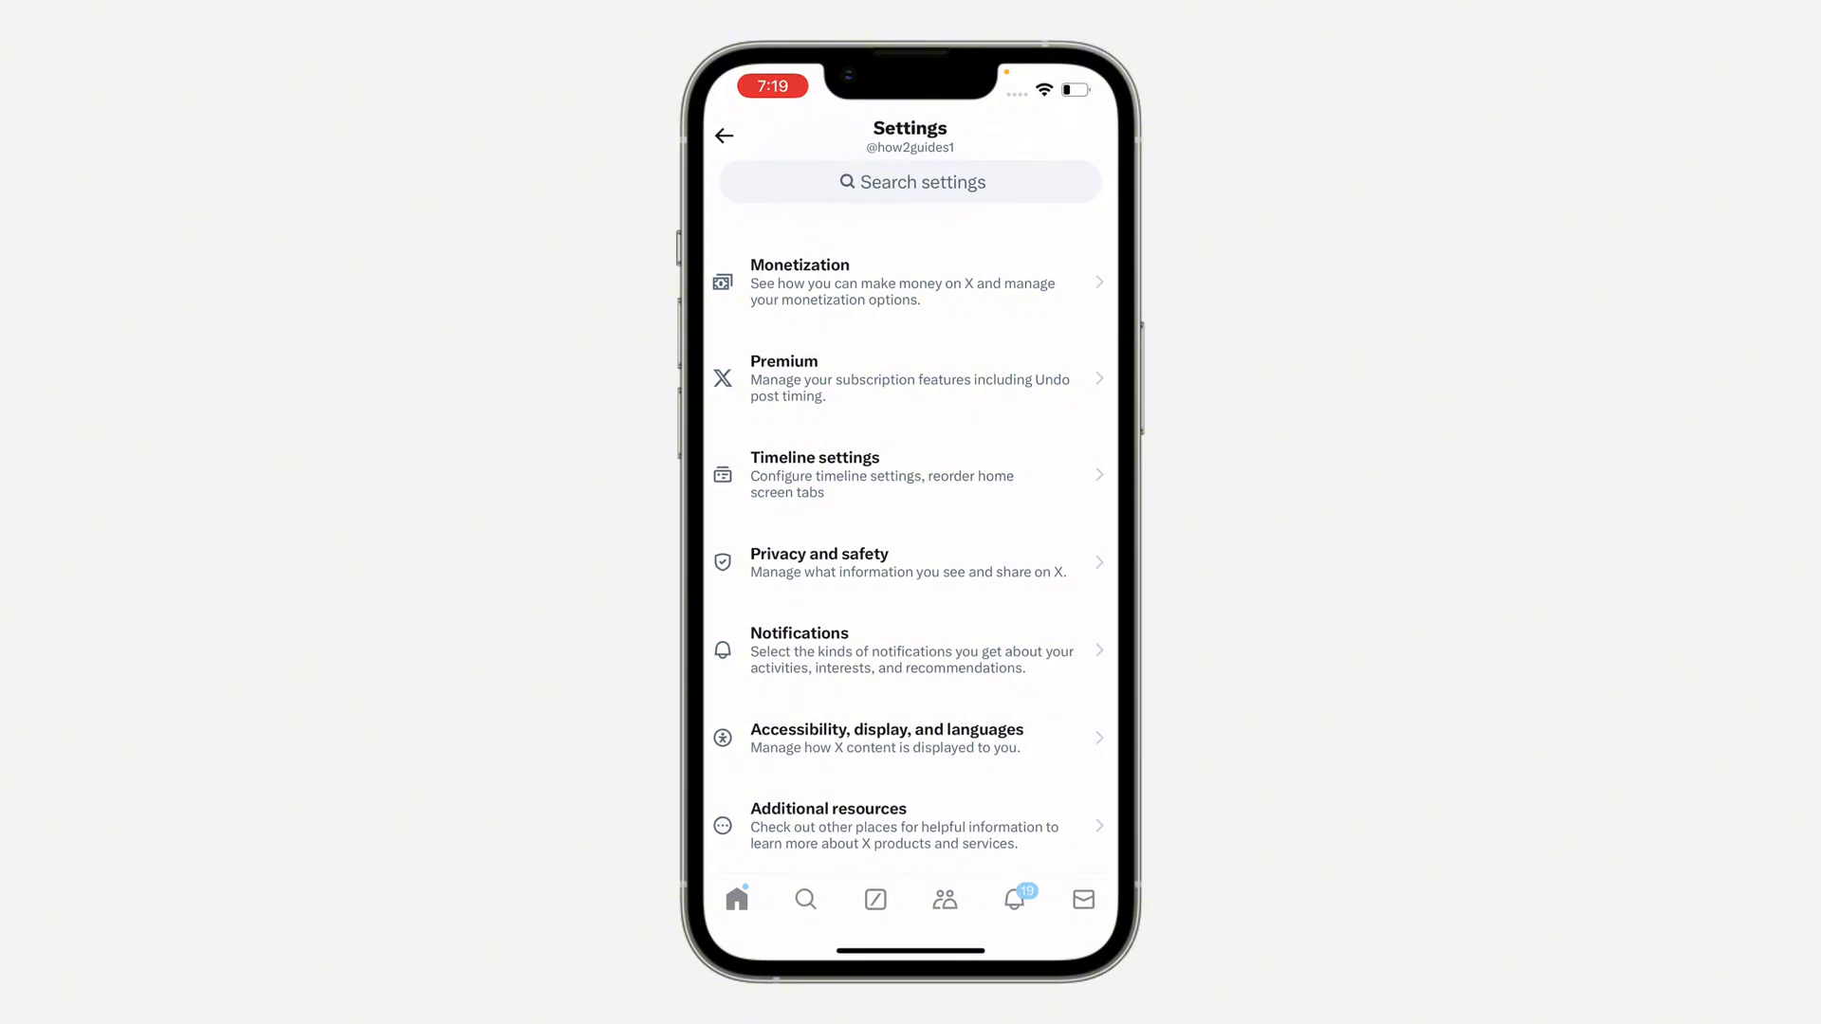
{"action": "left_click", "coordinate": [886, 738]}
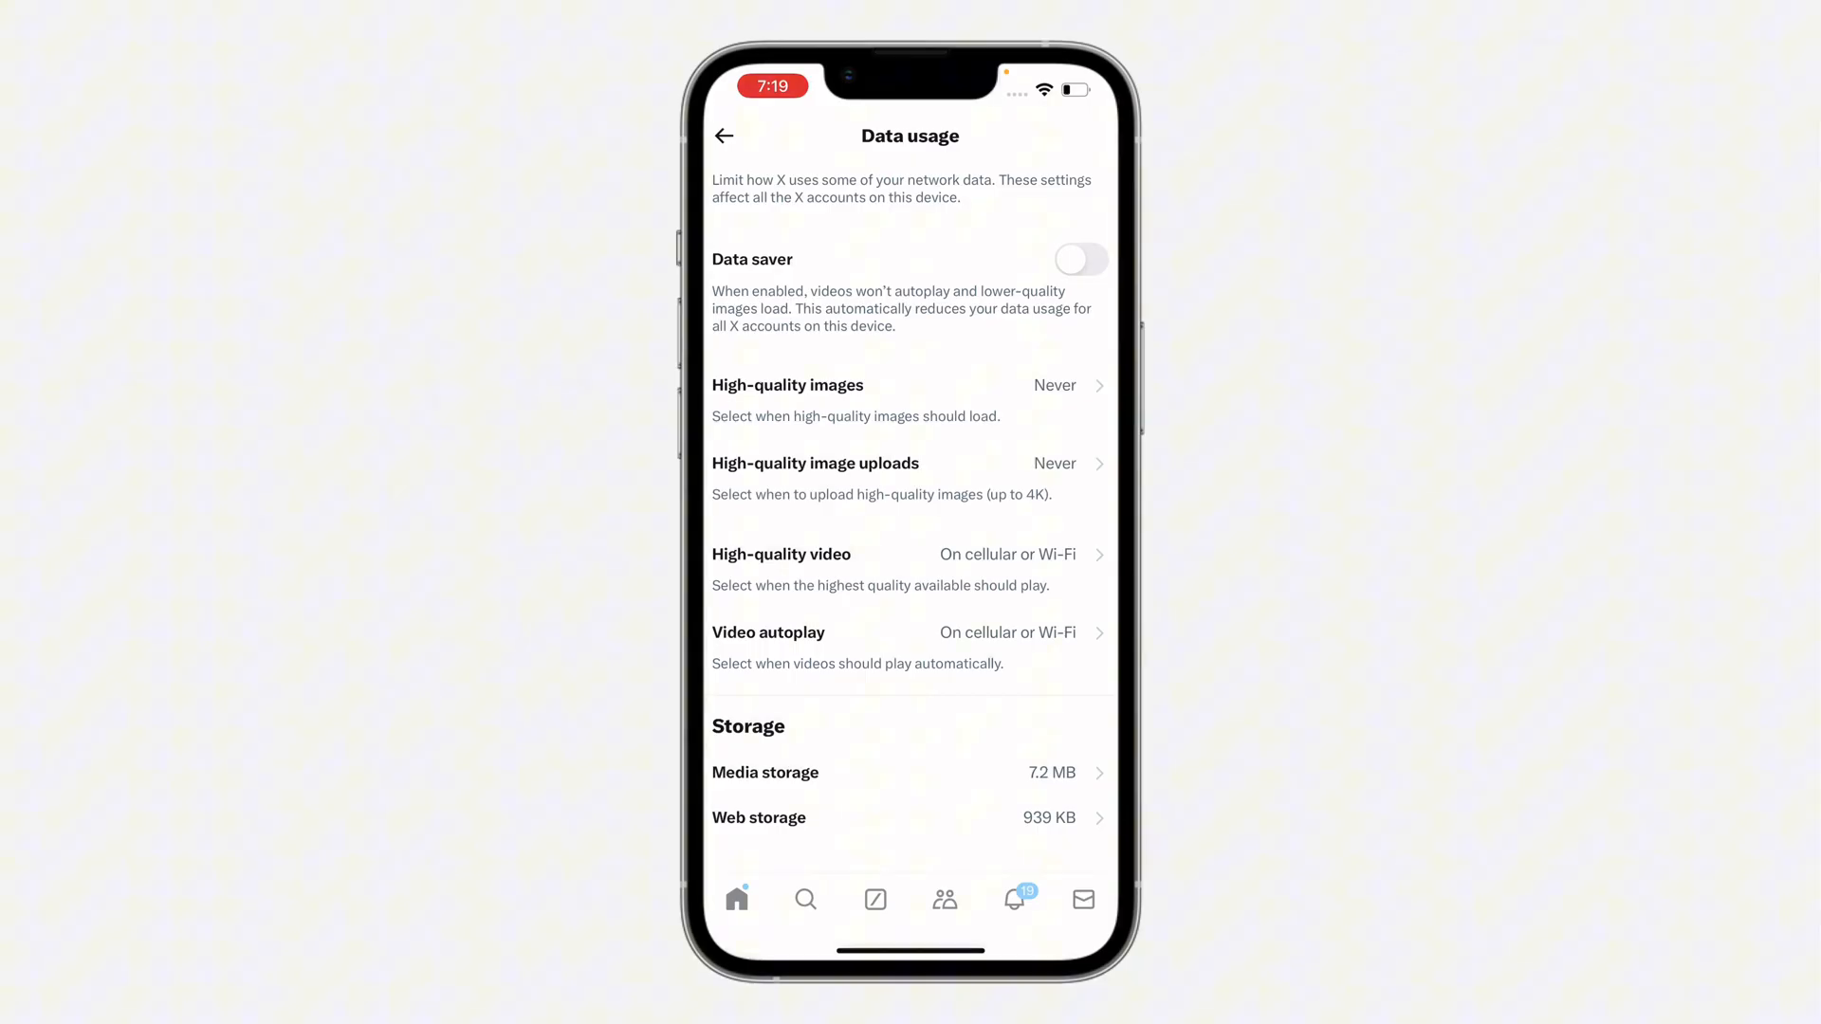
Step: Leave Data saver off and set High-quality images to On cellular or Wi-Fi
{"action": "left_click", "coordinate": [1082, 258]}
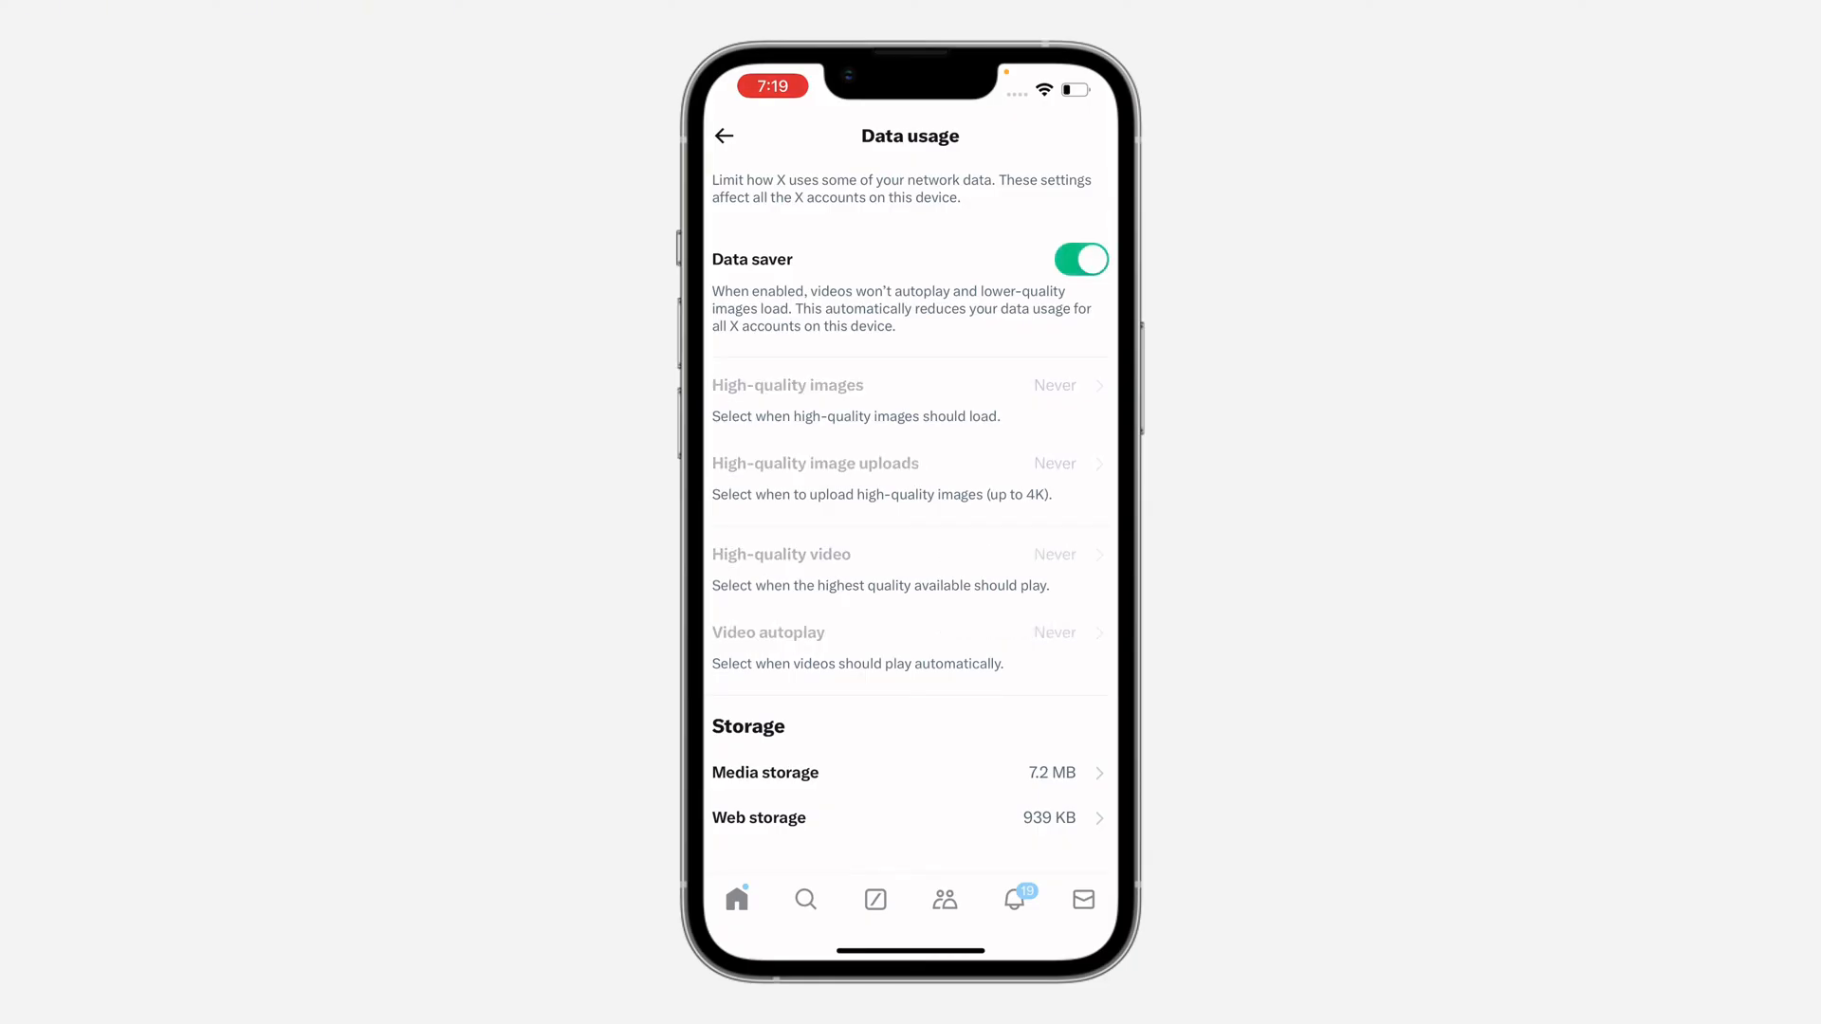
{"action": "left_click", "coordinate": [1081, 258]}
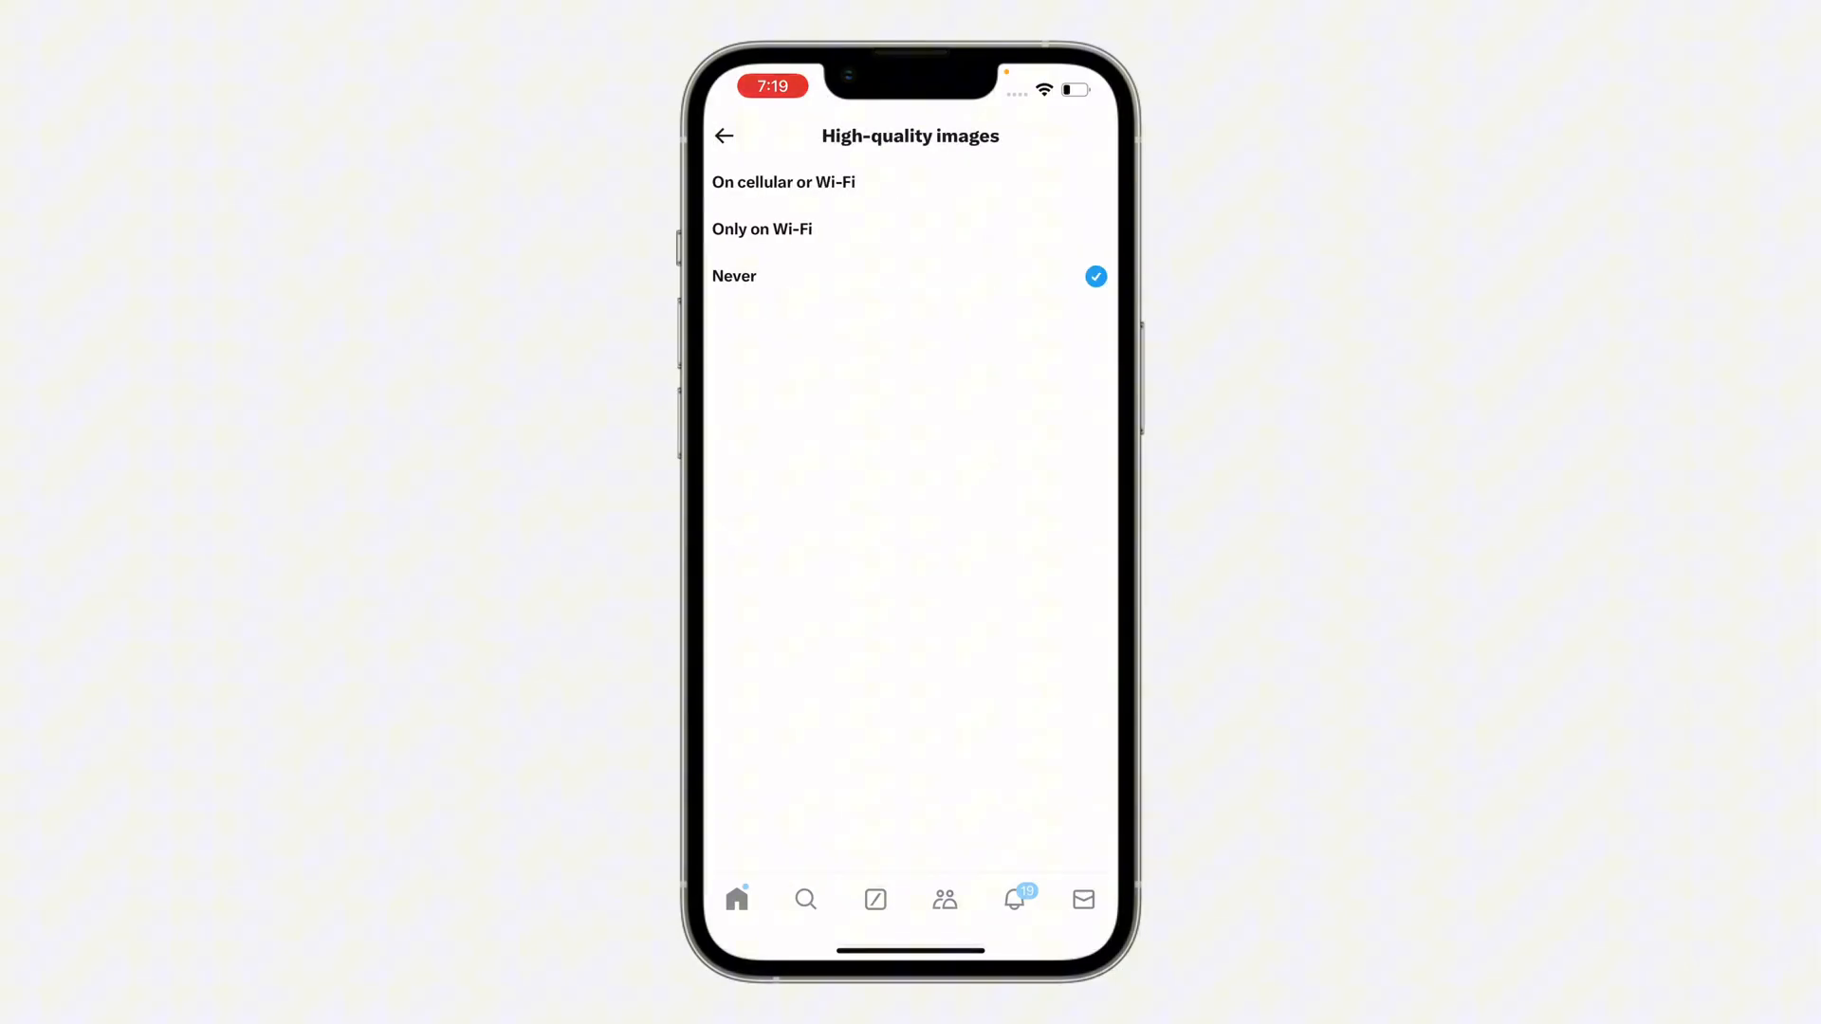
{"action": "left_click", "coordinate": [723, 136]}
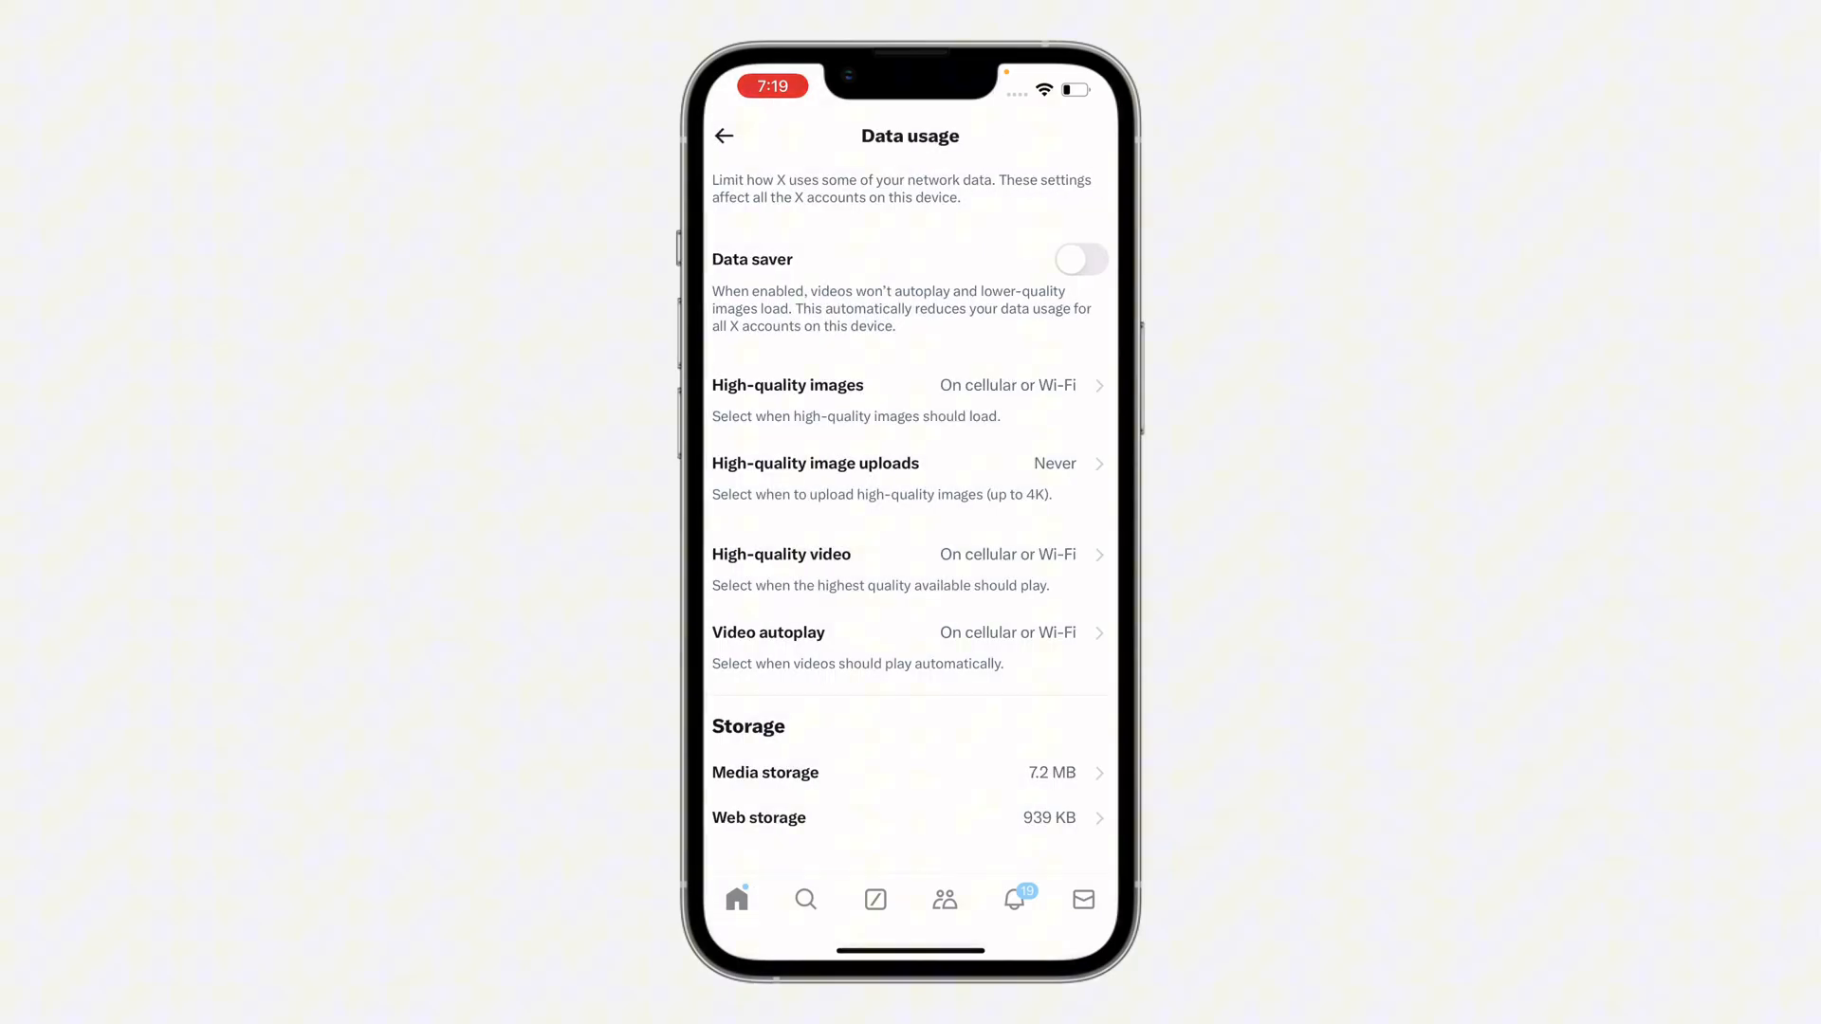